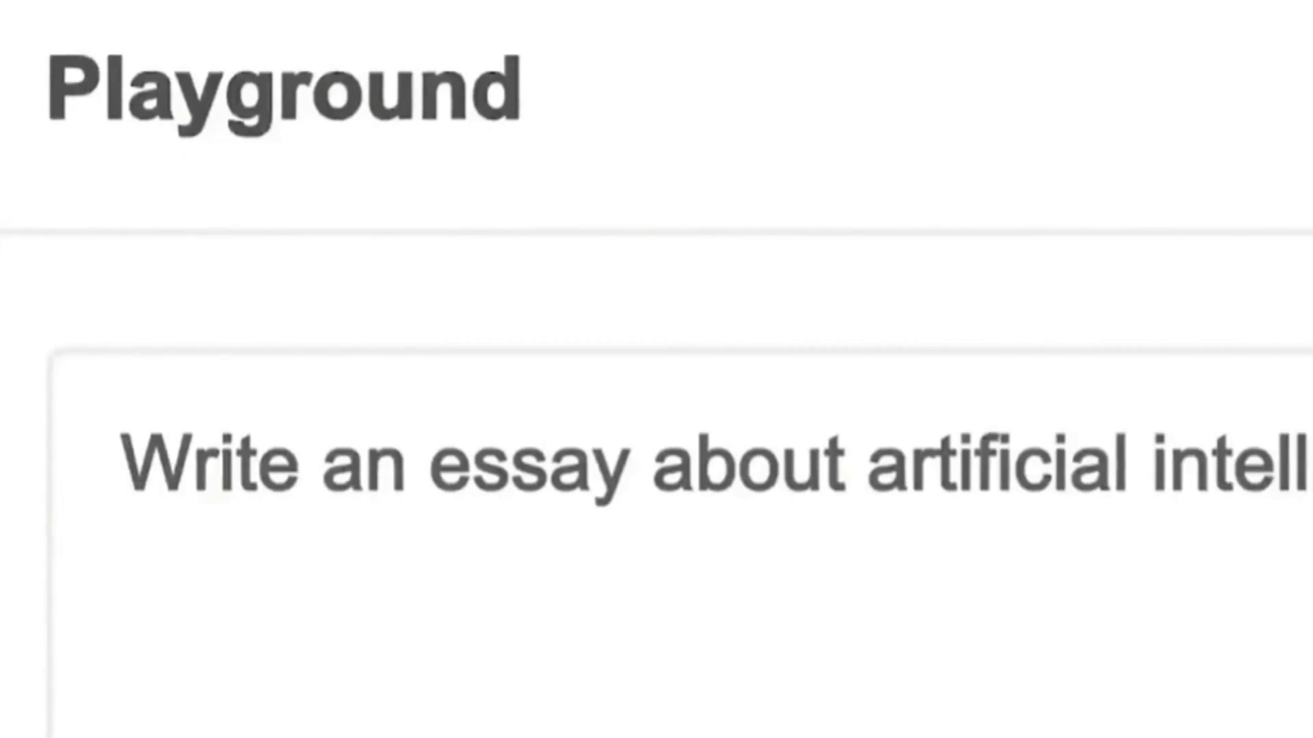
scroll("down", 3)
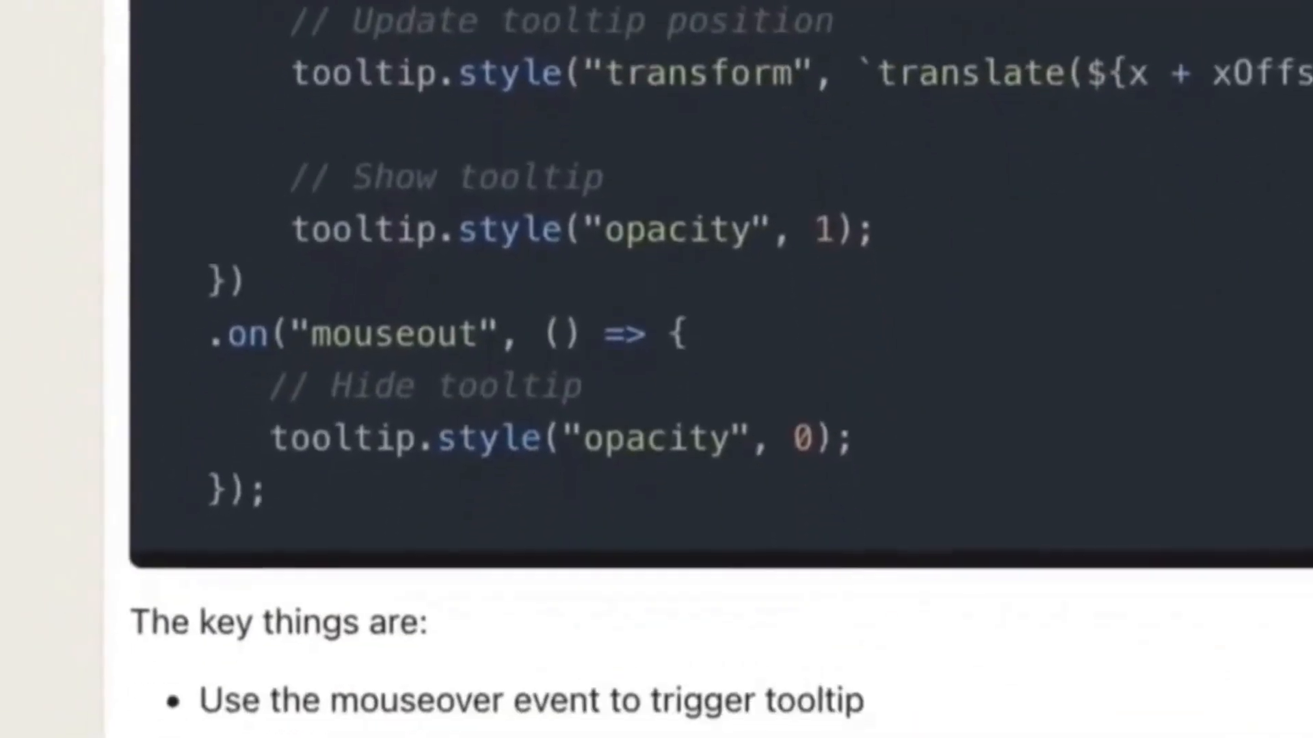